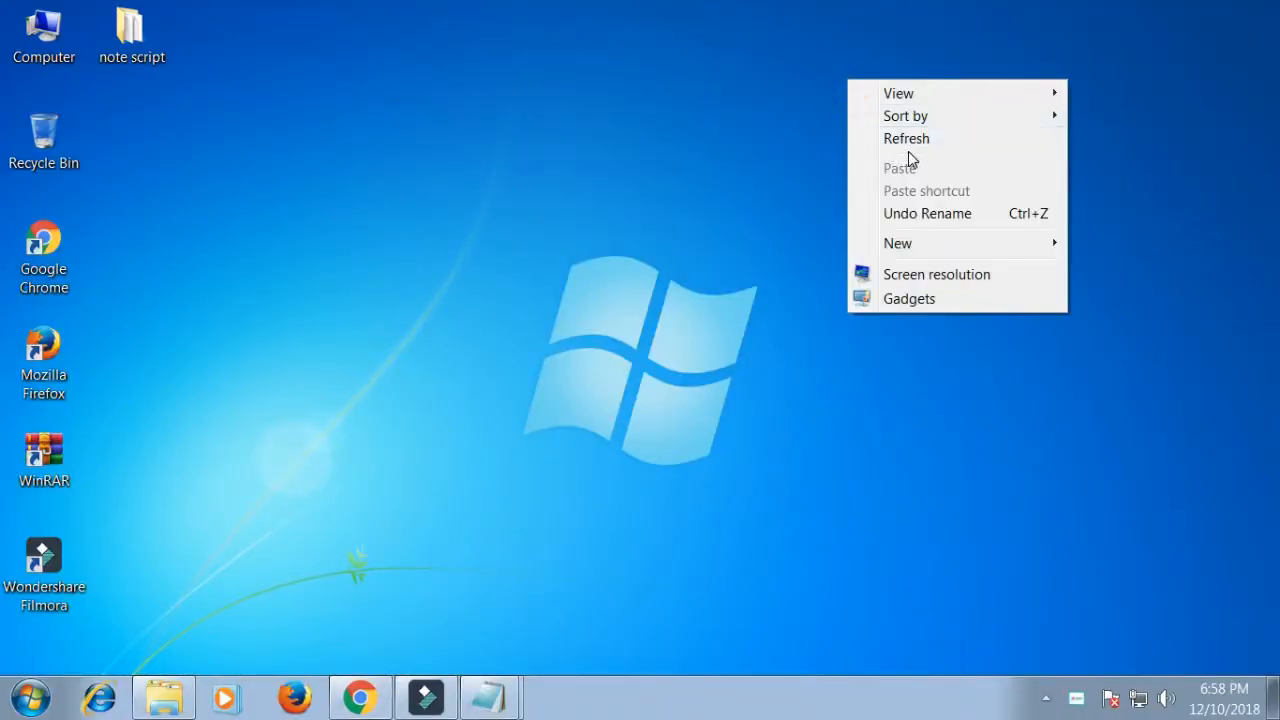
Dismiss the AutoPlay prompt and refresh the desktop a few times from its context menu.
click(906, 138)
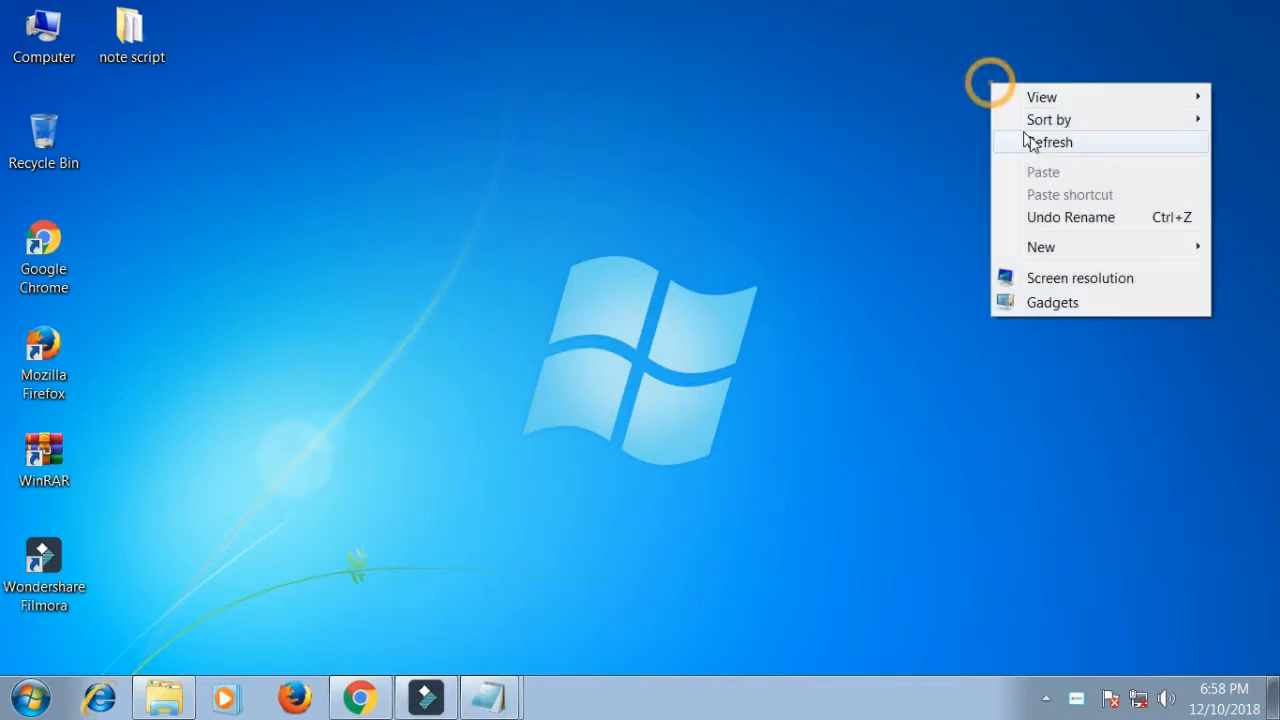
click(1052, 140)
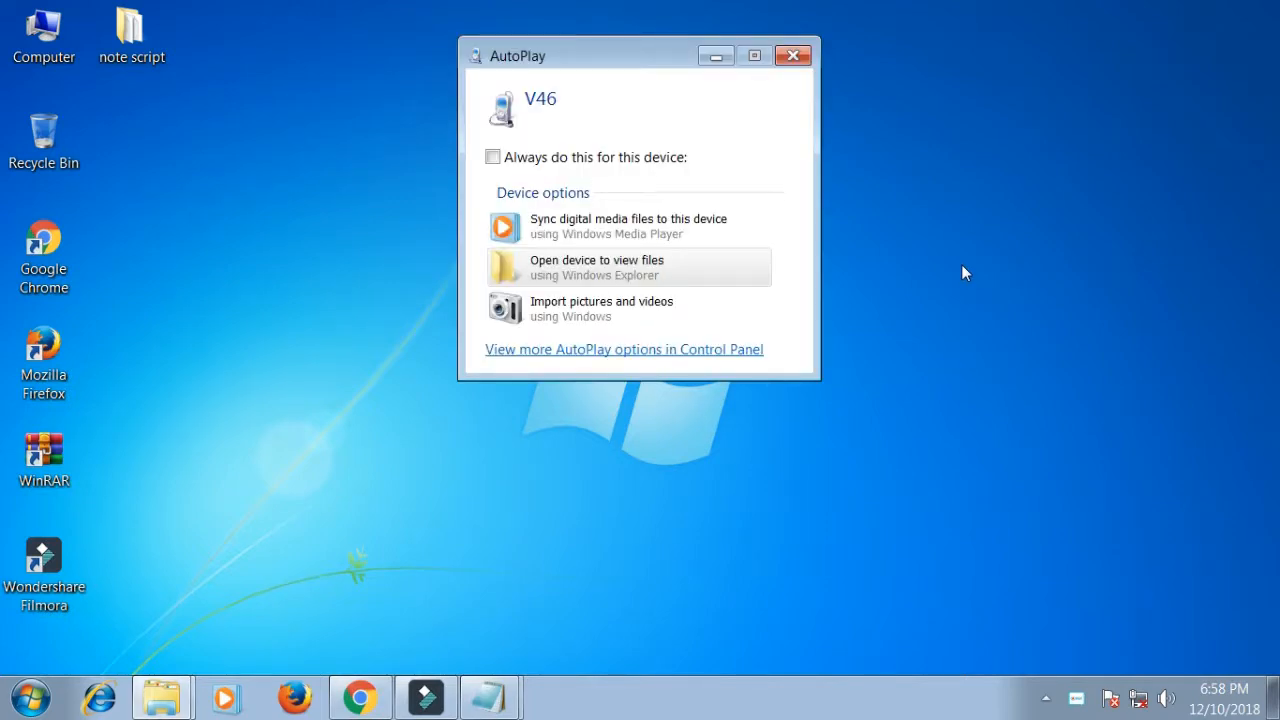
click(792, 56)
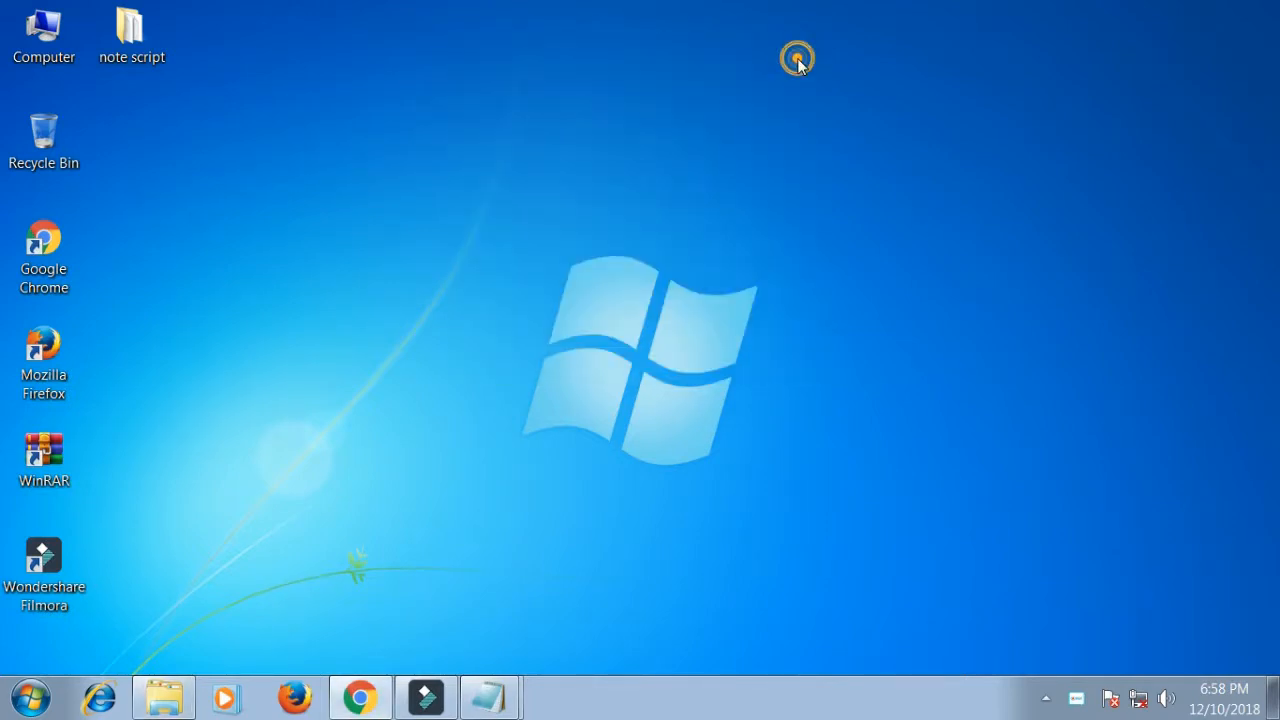
right_click(796, 56)
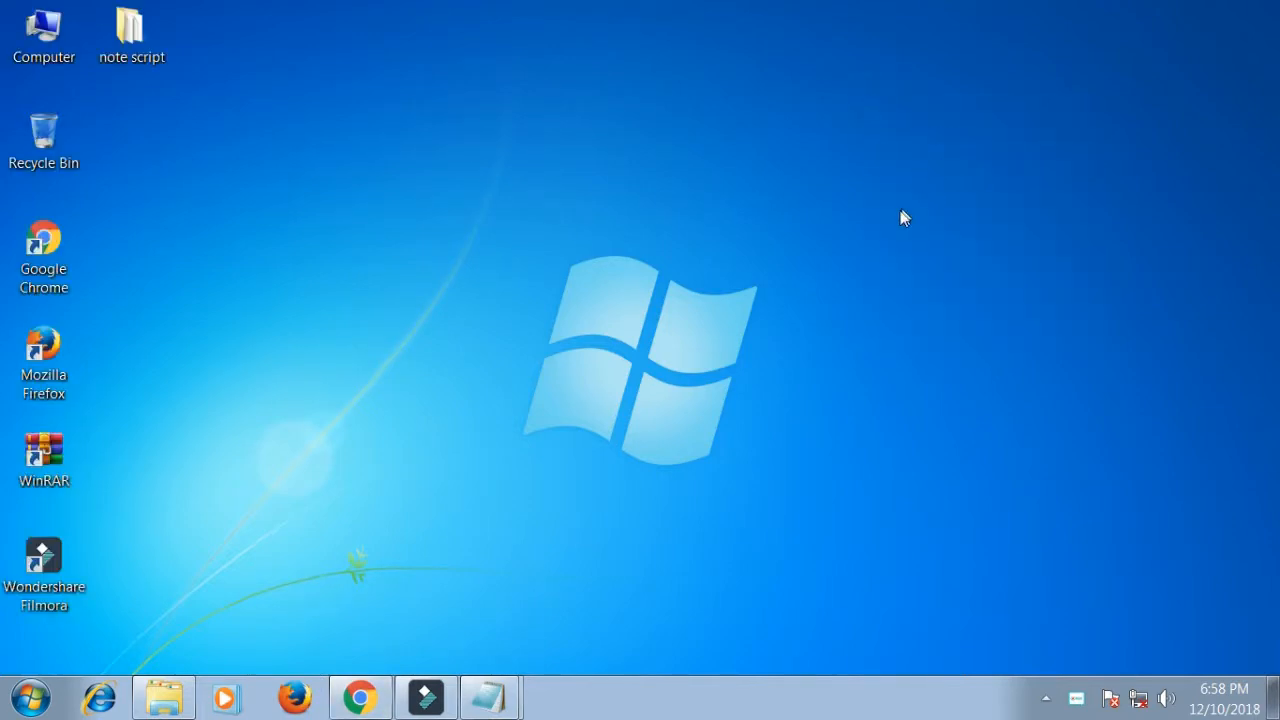
right_click(904, 218)
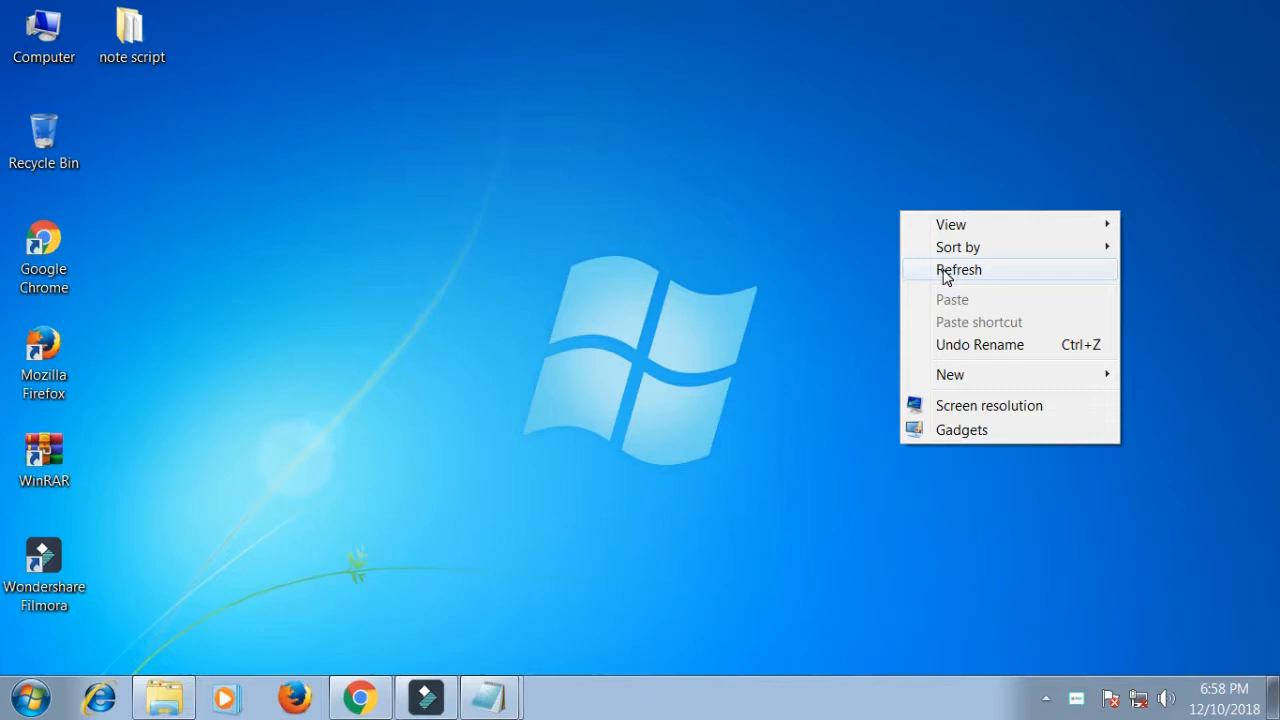
click(958, 268)
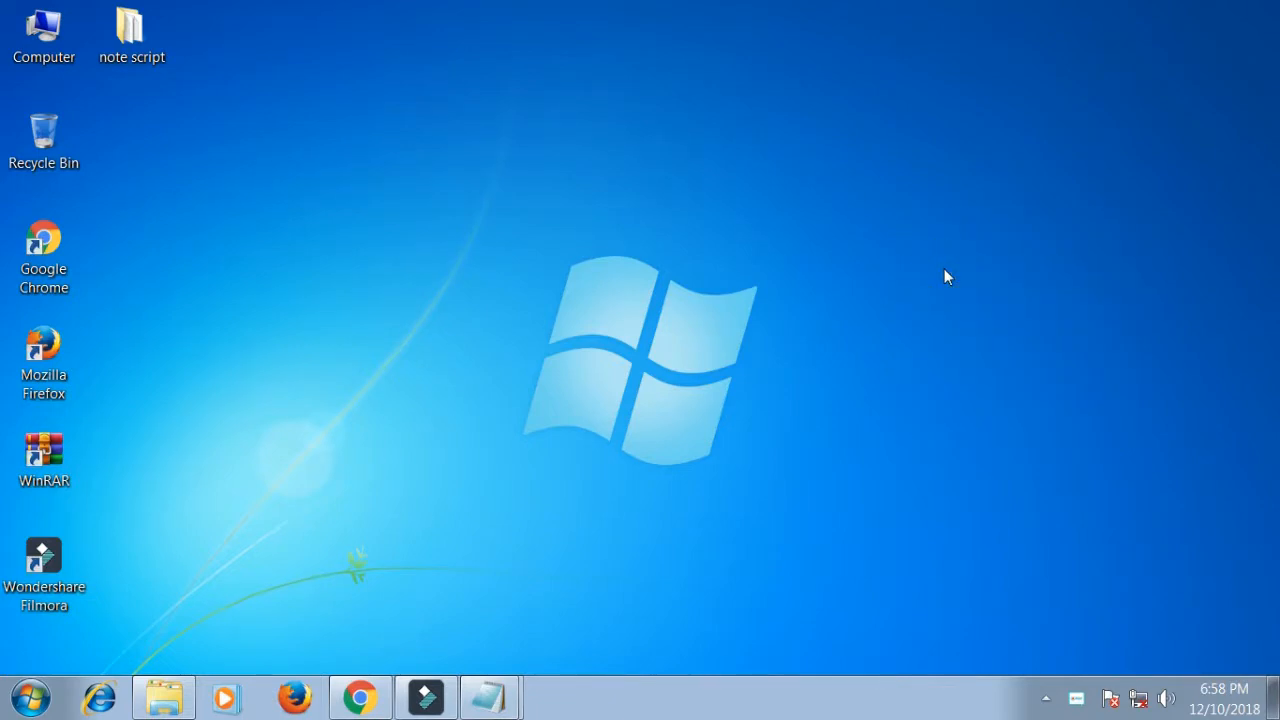
mouse_move(920, 272)
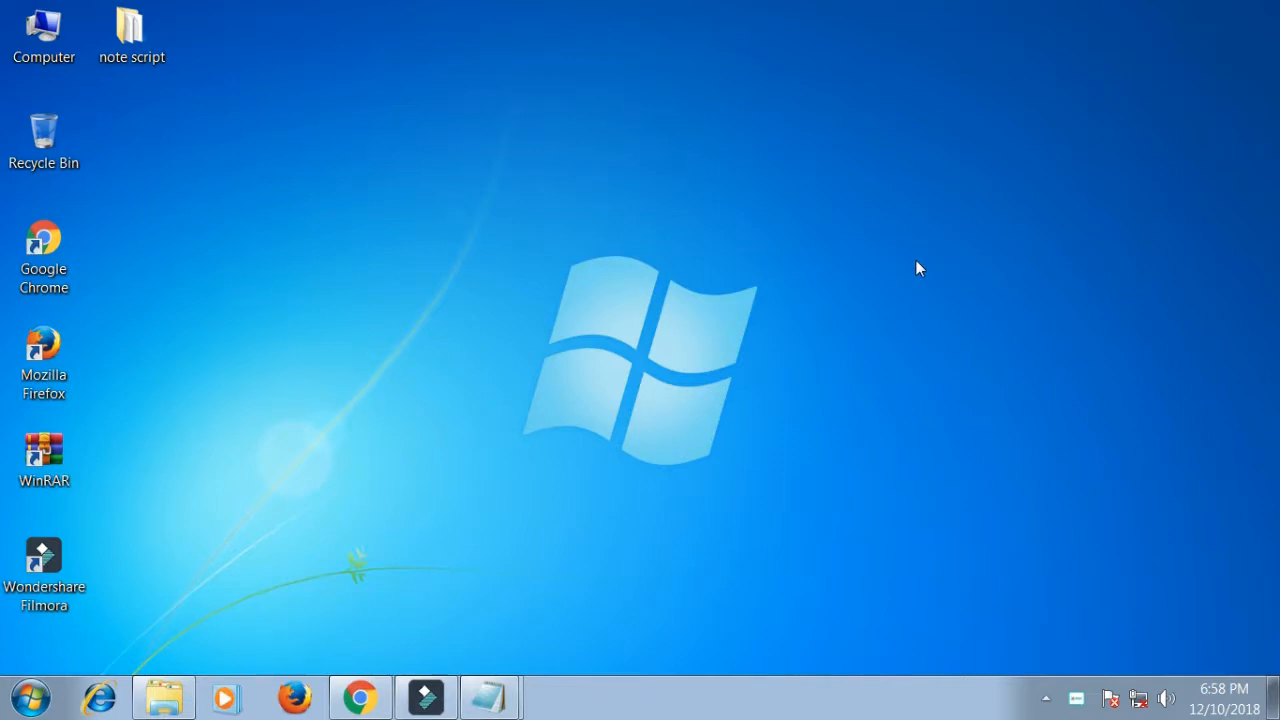
right_click(918, 268)
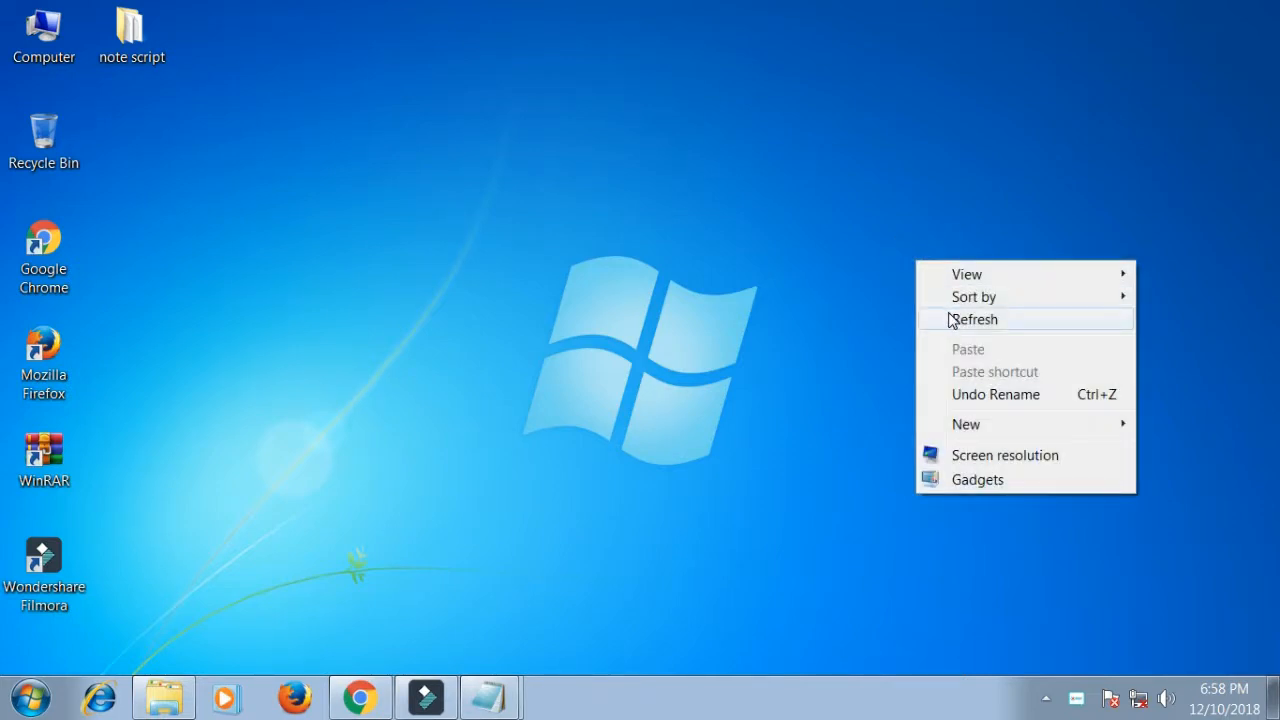
click(974, 320)
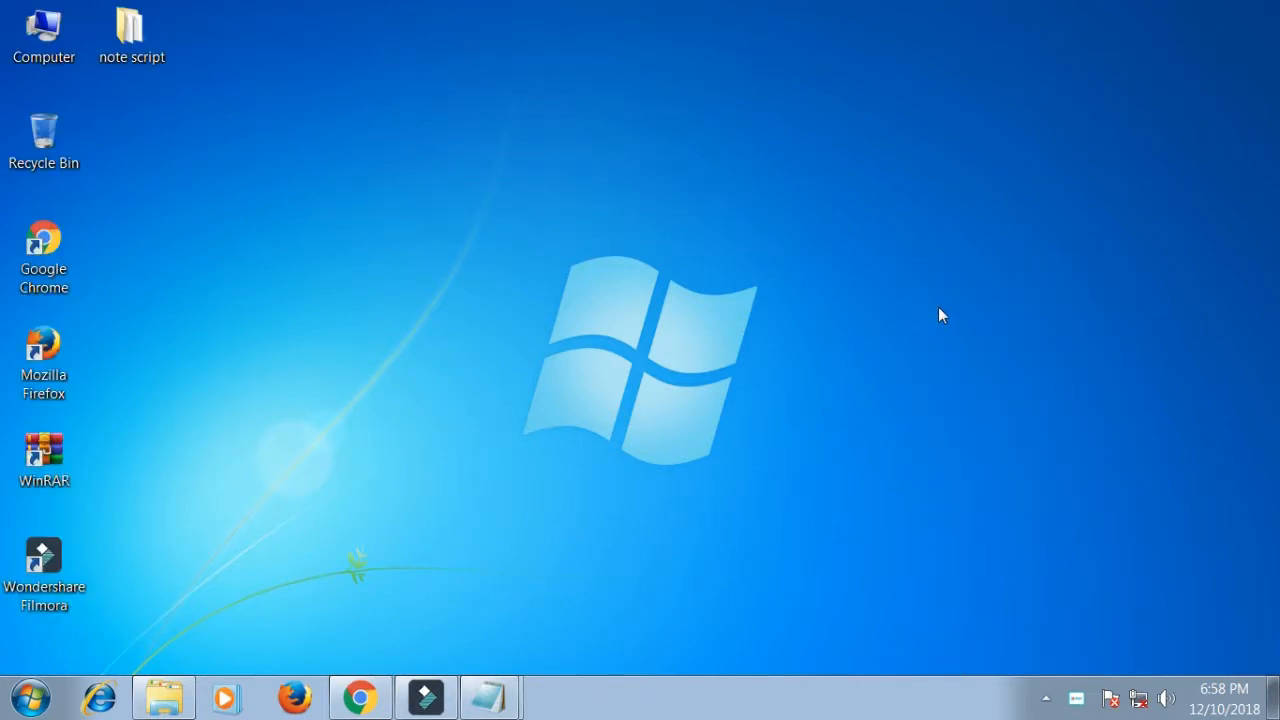
mouse_move(792, 288)
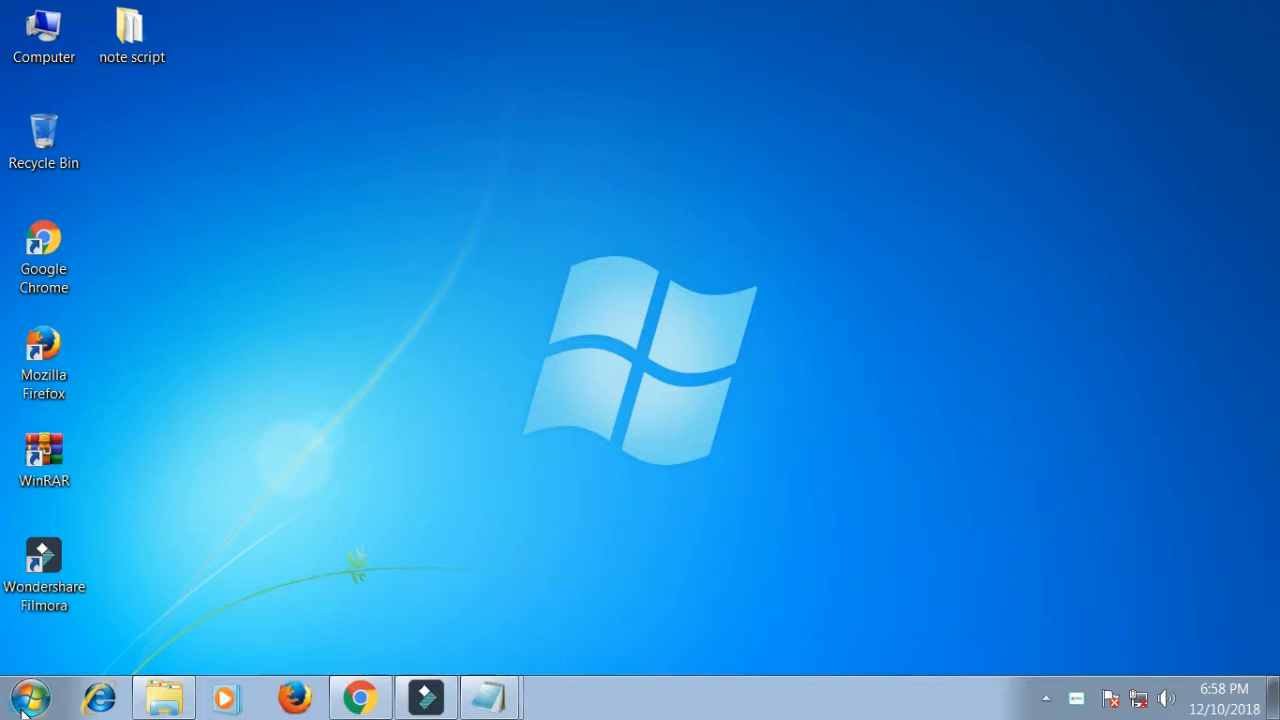
From the Start menu reach Control Panel by category, System and Security, then Administrative Tools.
click(28, 696)
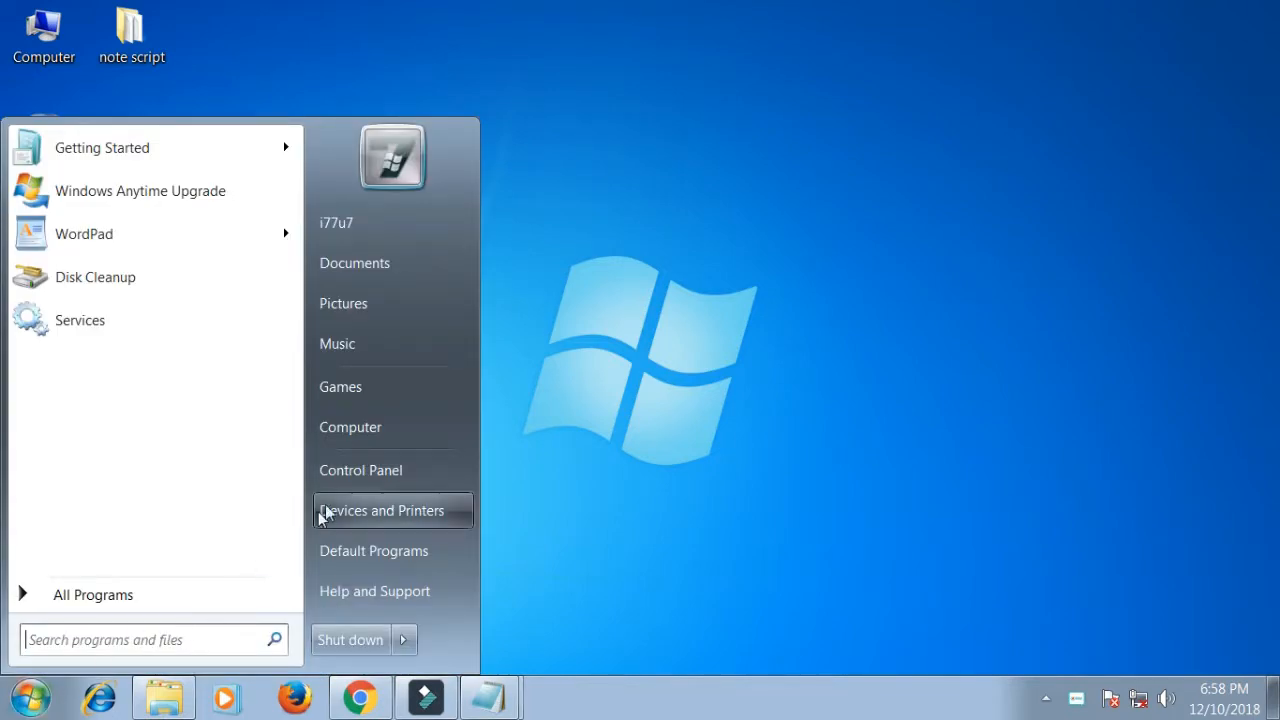
click(360, 468)
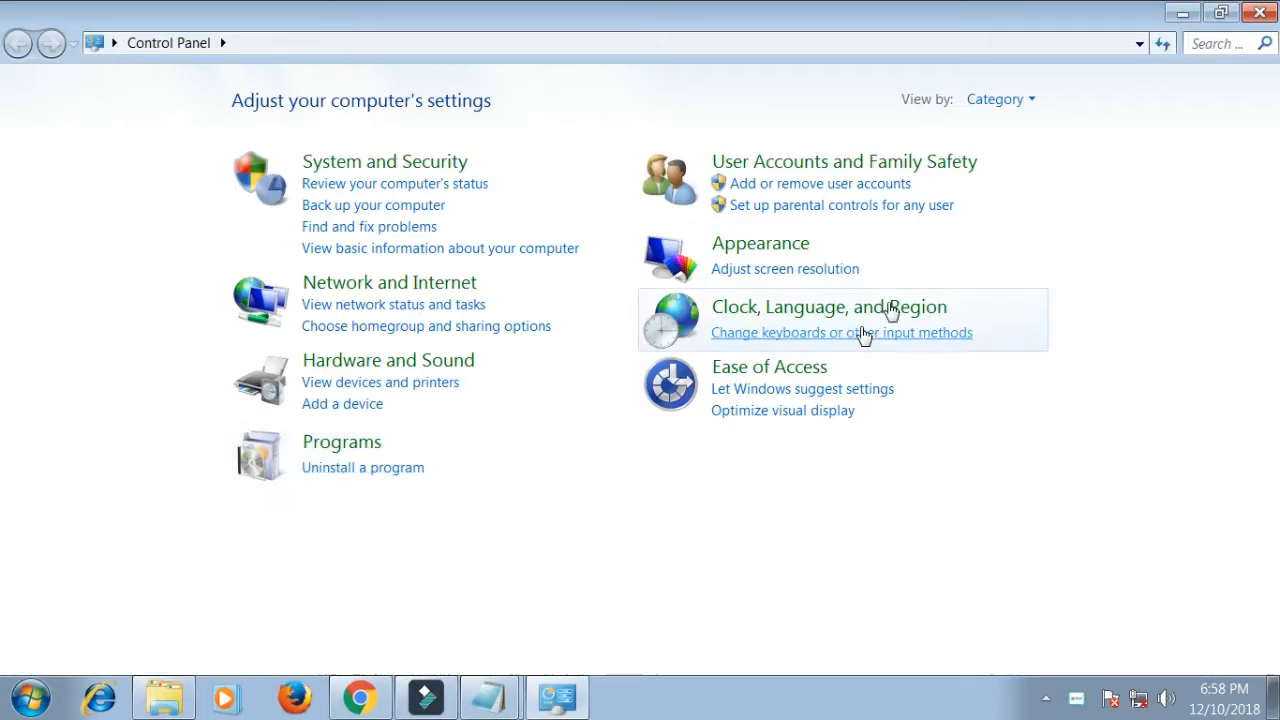
click(998, 100)
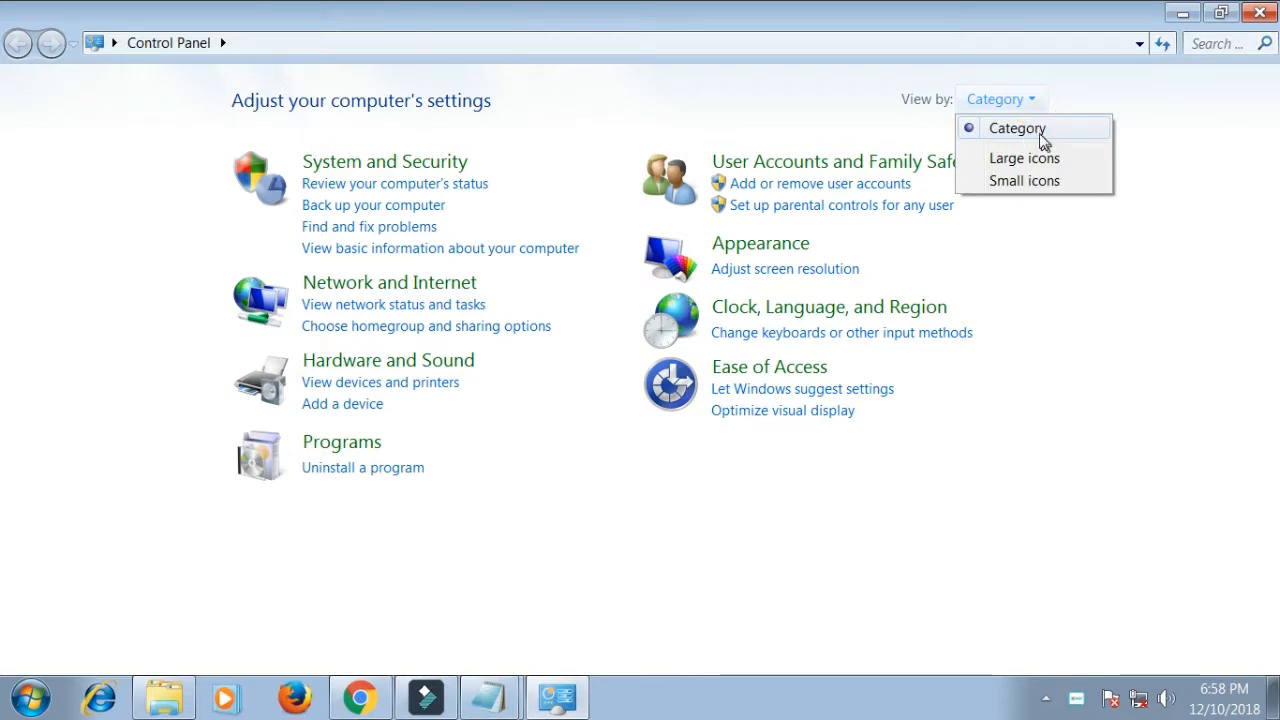
click(1016, 128)
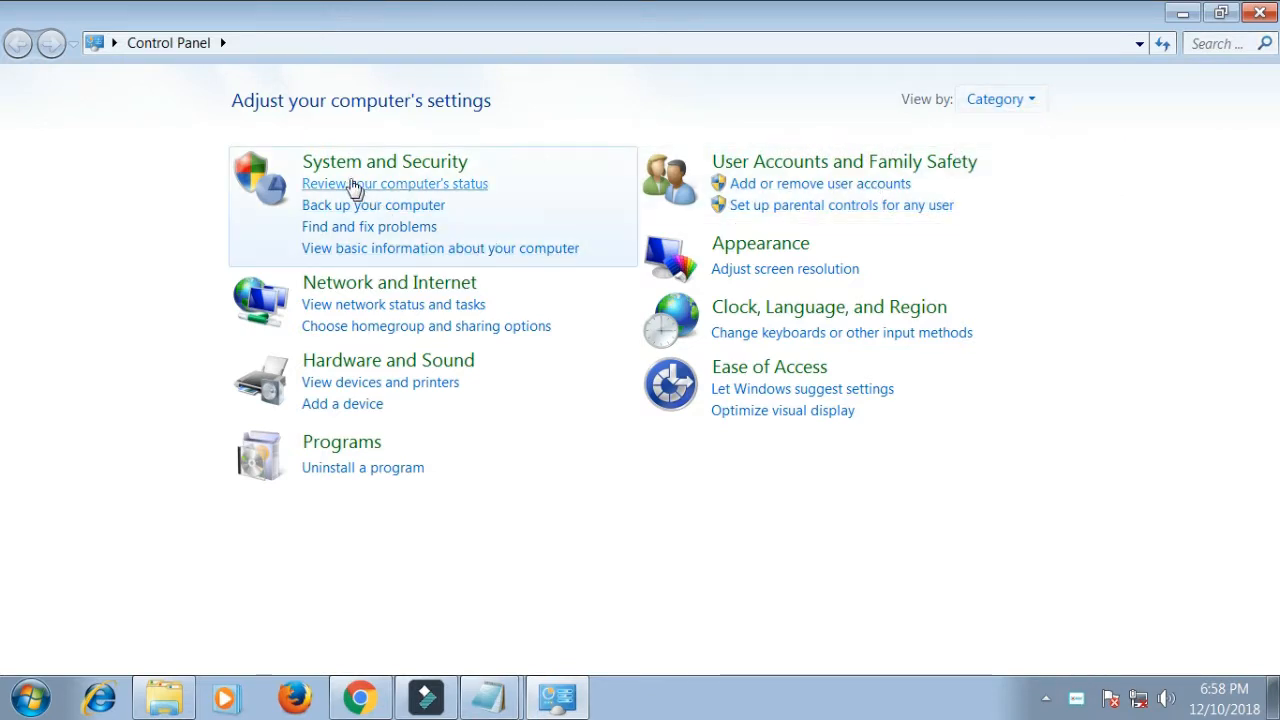
click(384, 160)
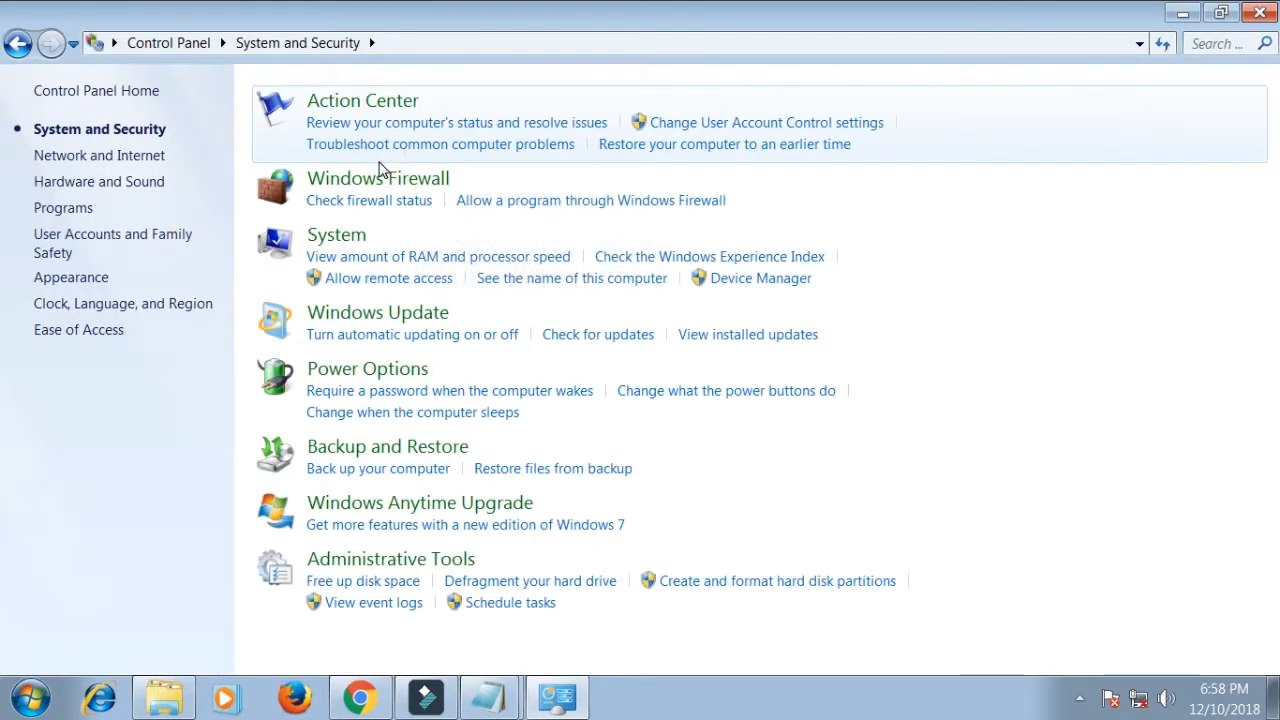
mouse_move(404, 564)
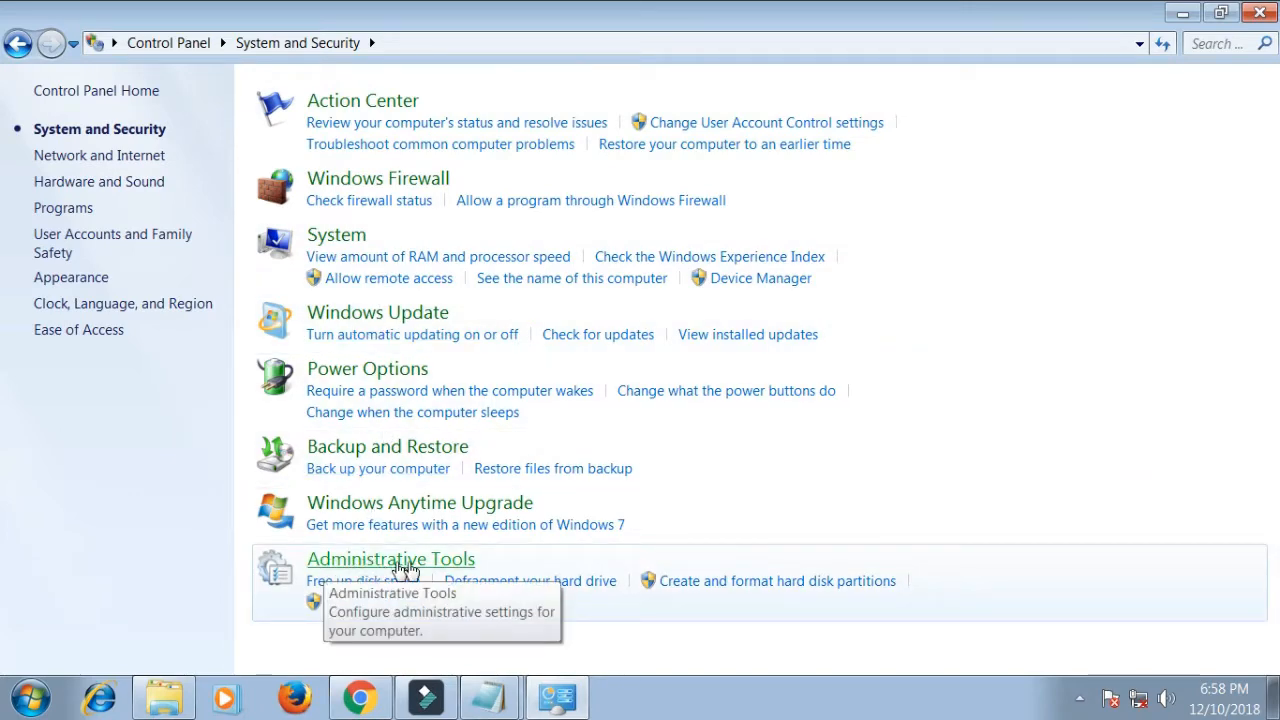
click(390, 558)
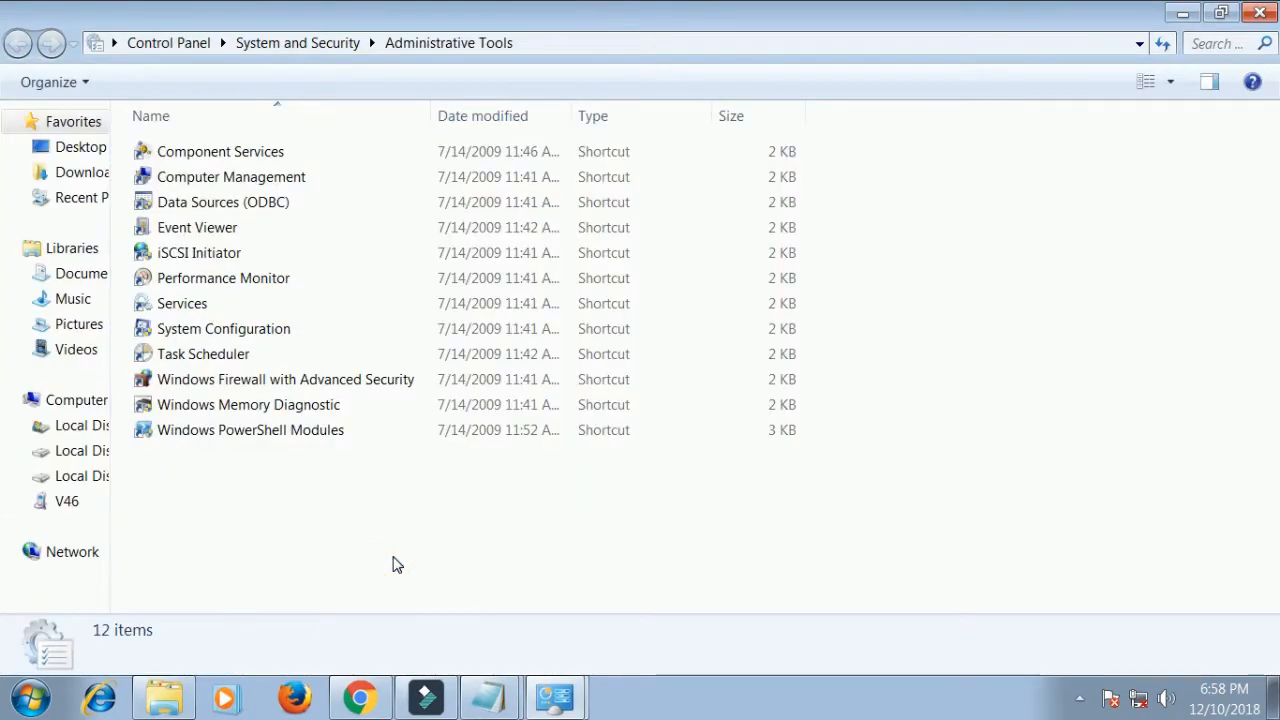
mouse_move(220, 456)
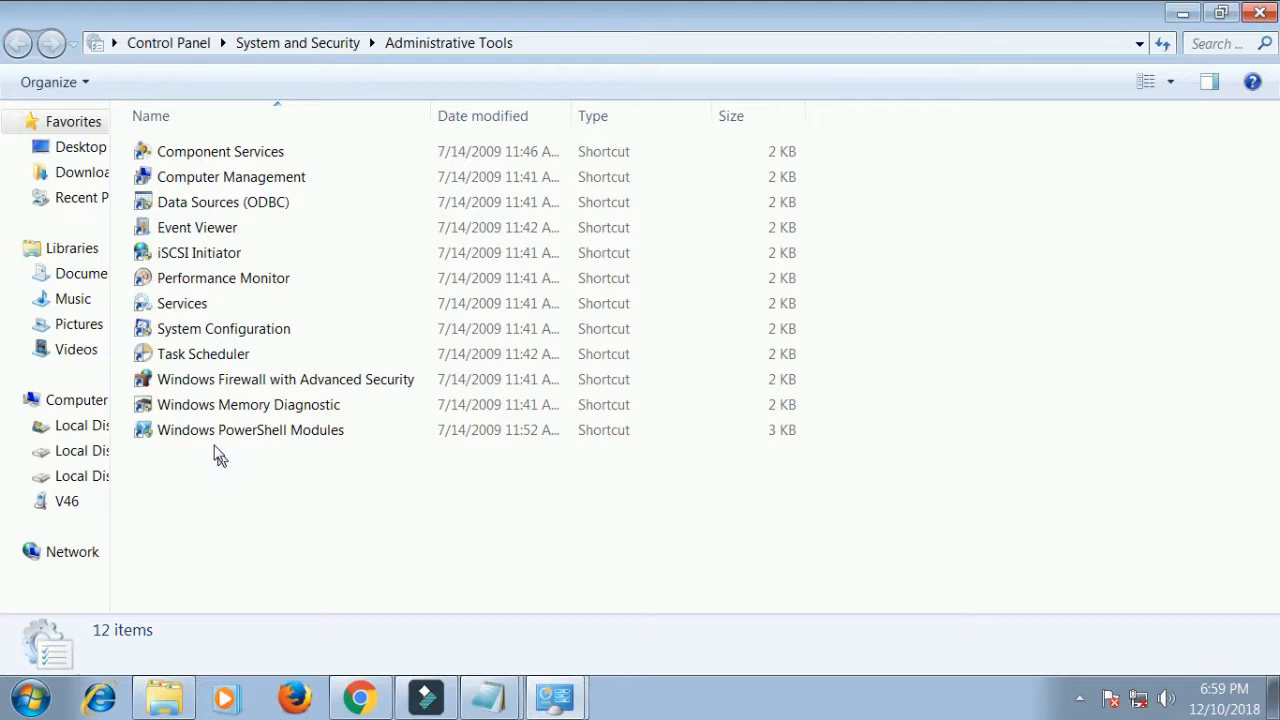
mouse_move(200, 304)
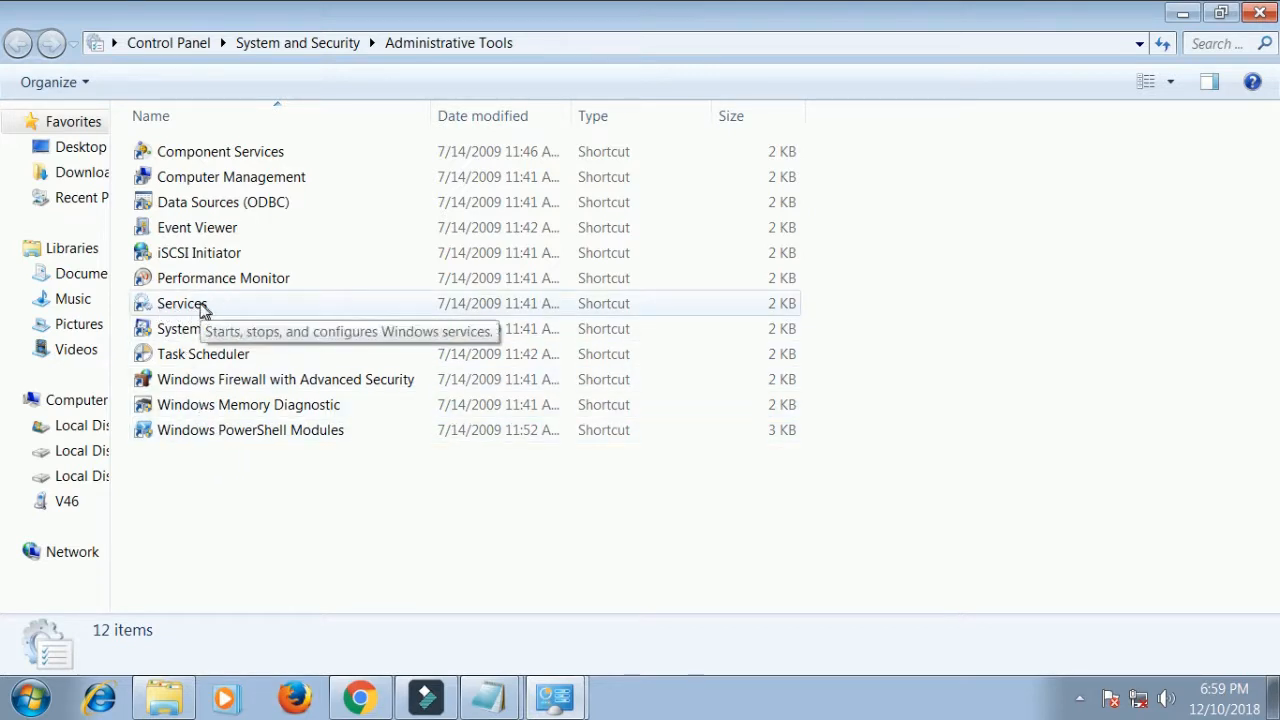
Launch the Services console maximized and scroll the list down to Disk Defragmenter.
double_click(182, 304)
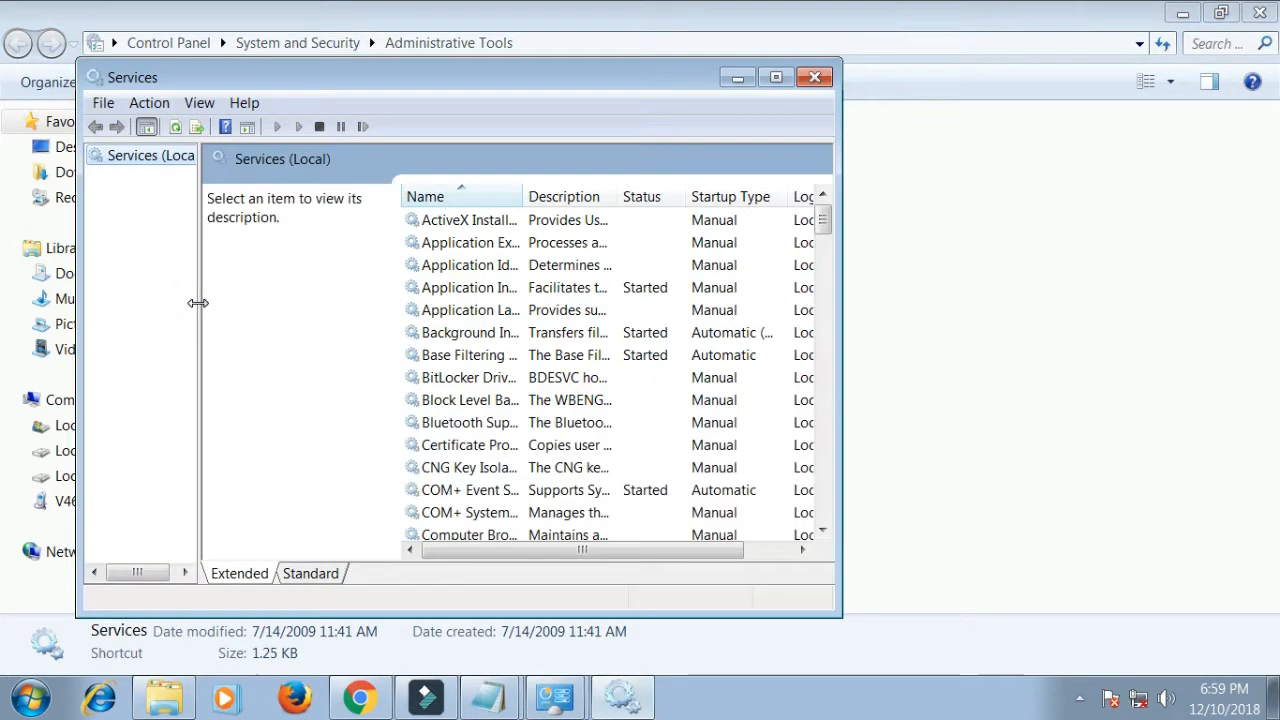
click(776, 76)
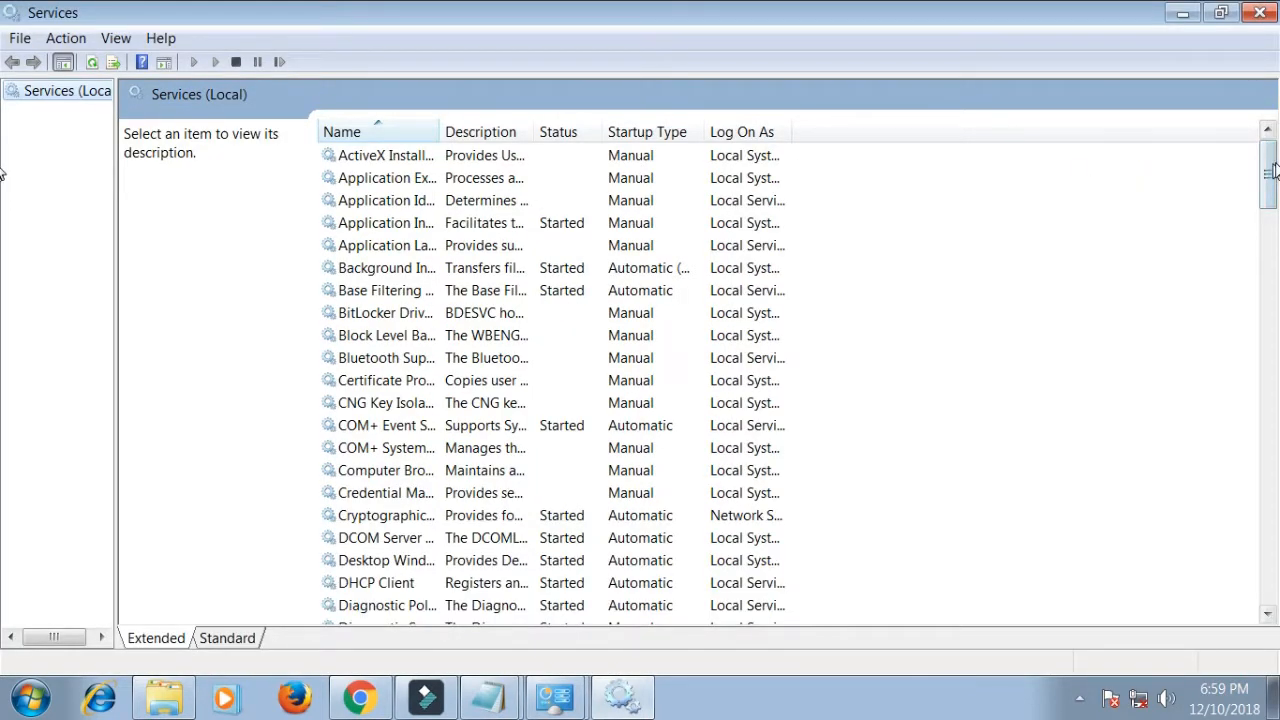
scroll(down, 3)
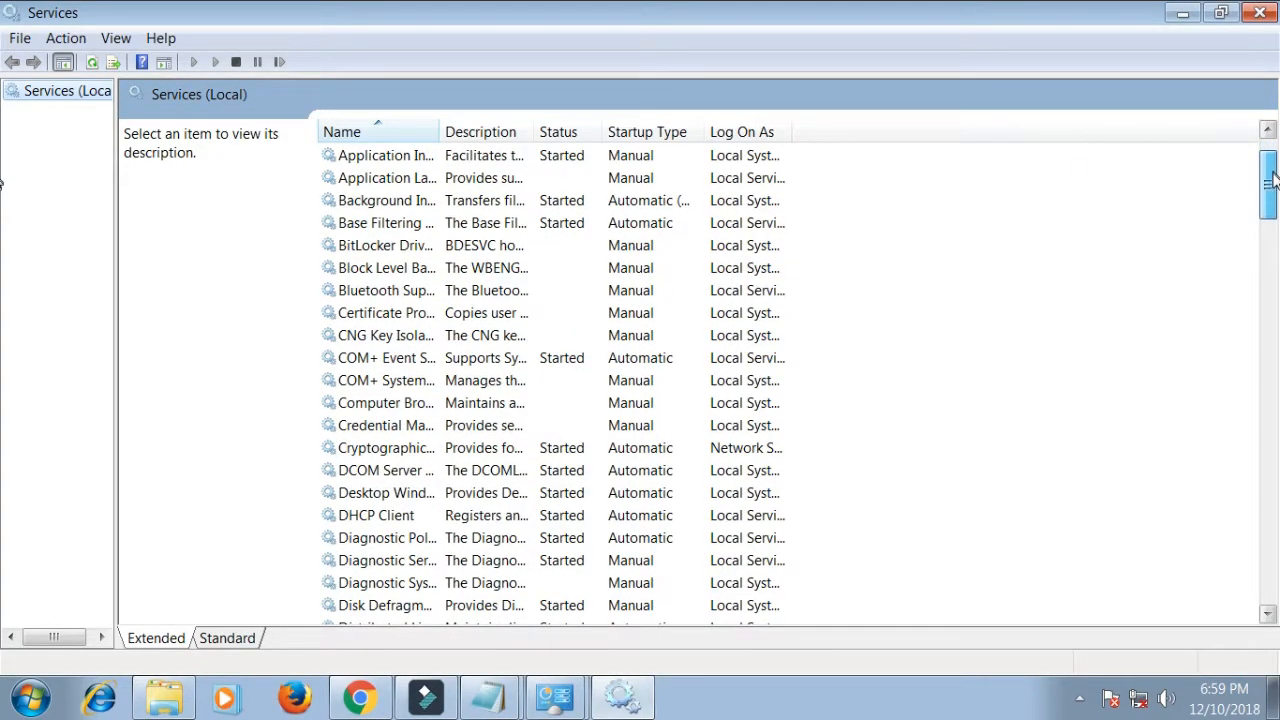
scroll(down, 3)
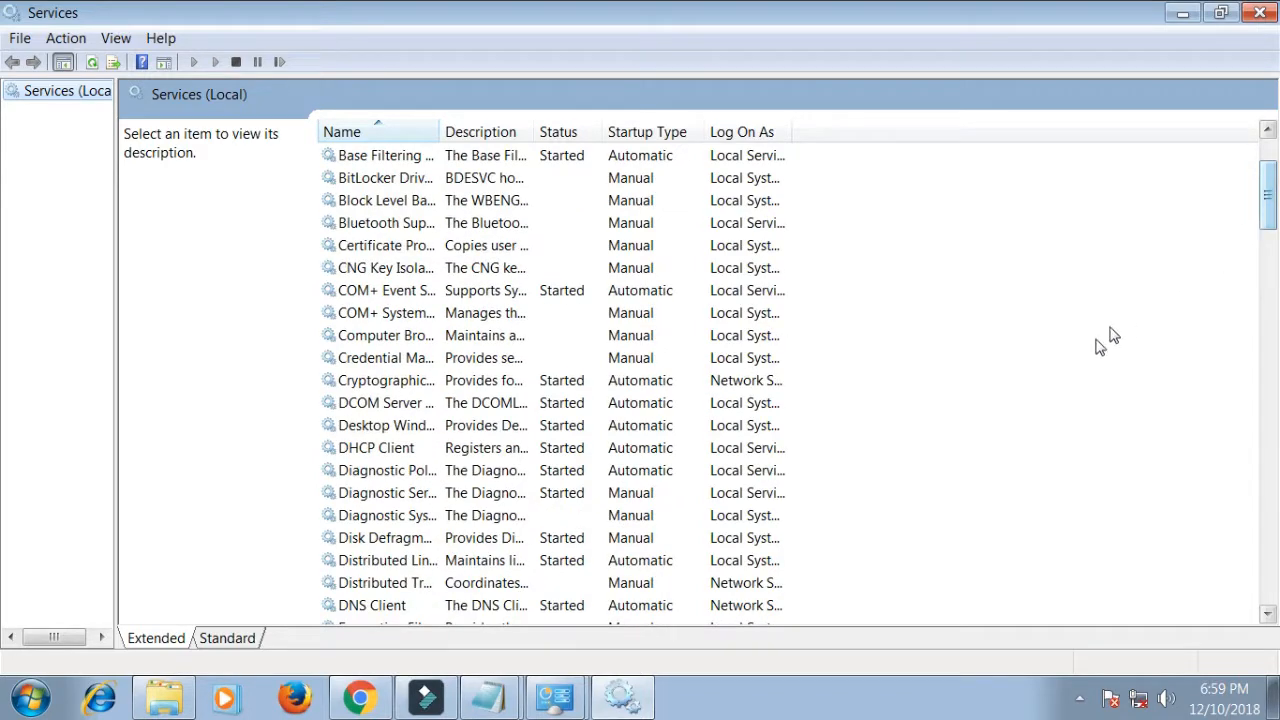
mouse_move(490, 500)
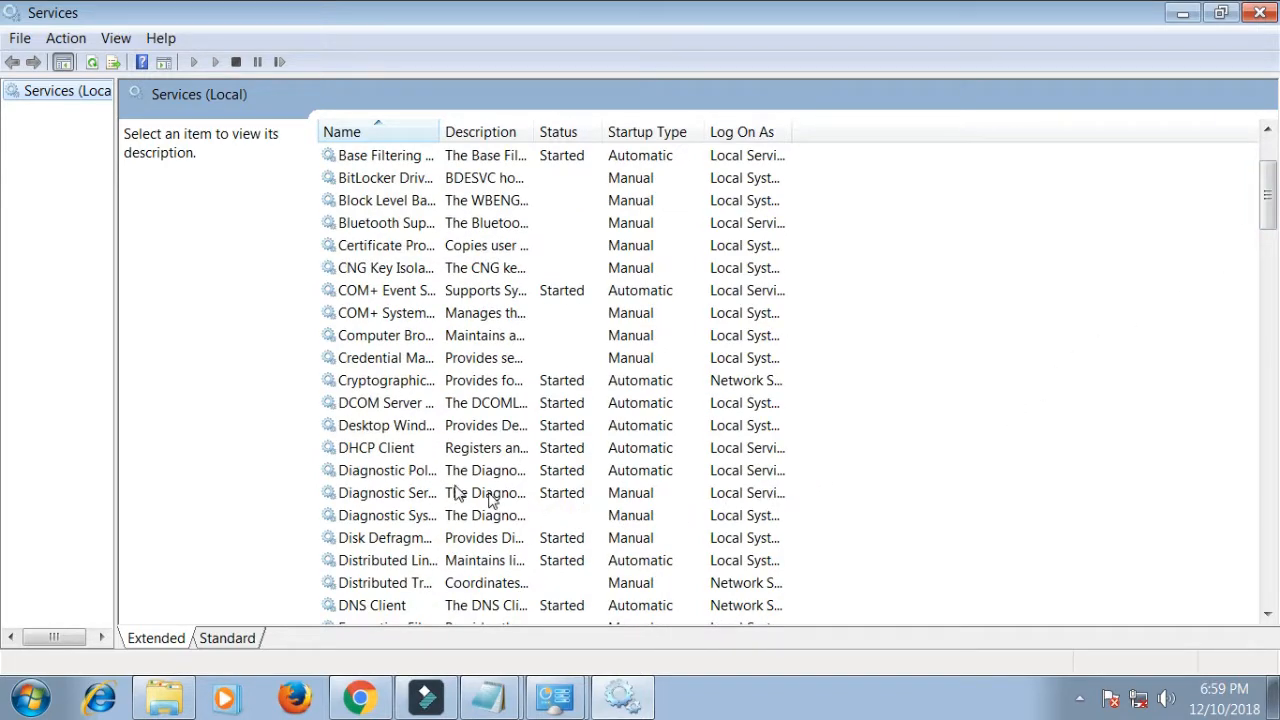
mouse_move(360, 552)
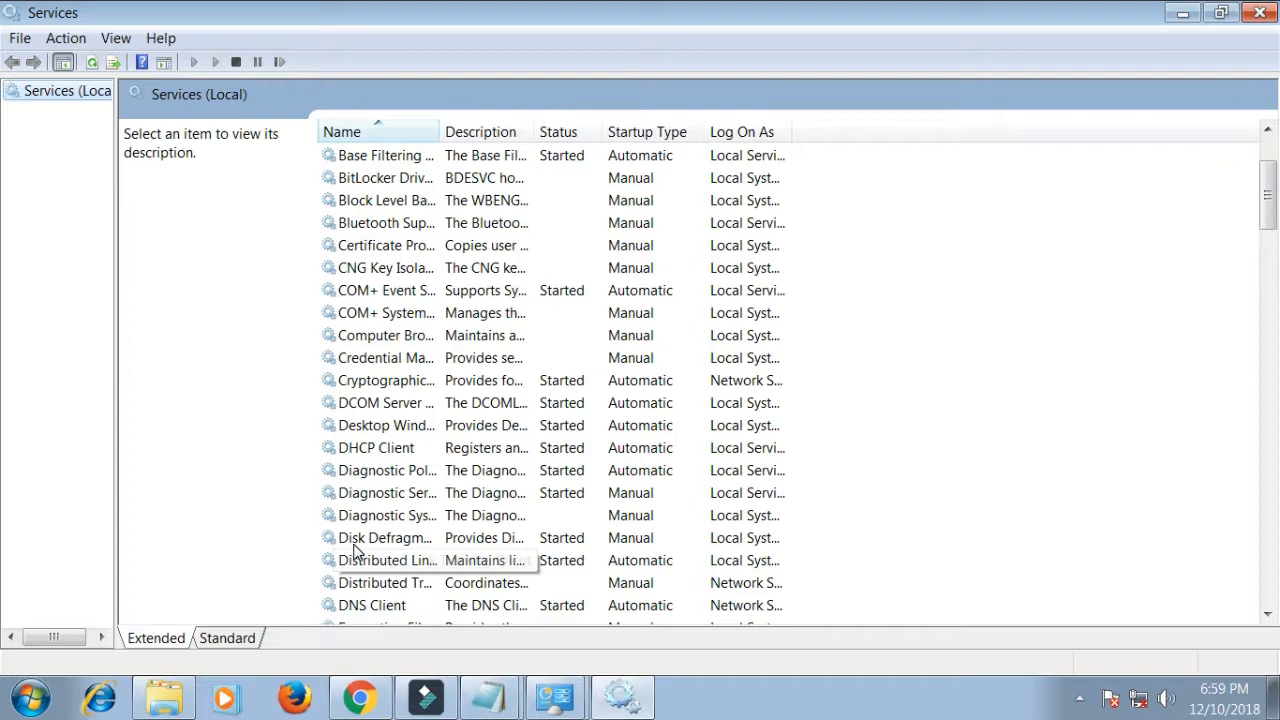
mouse_move(464, 544)
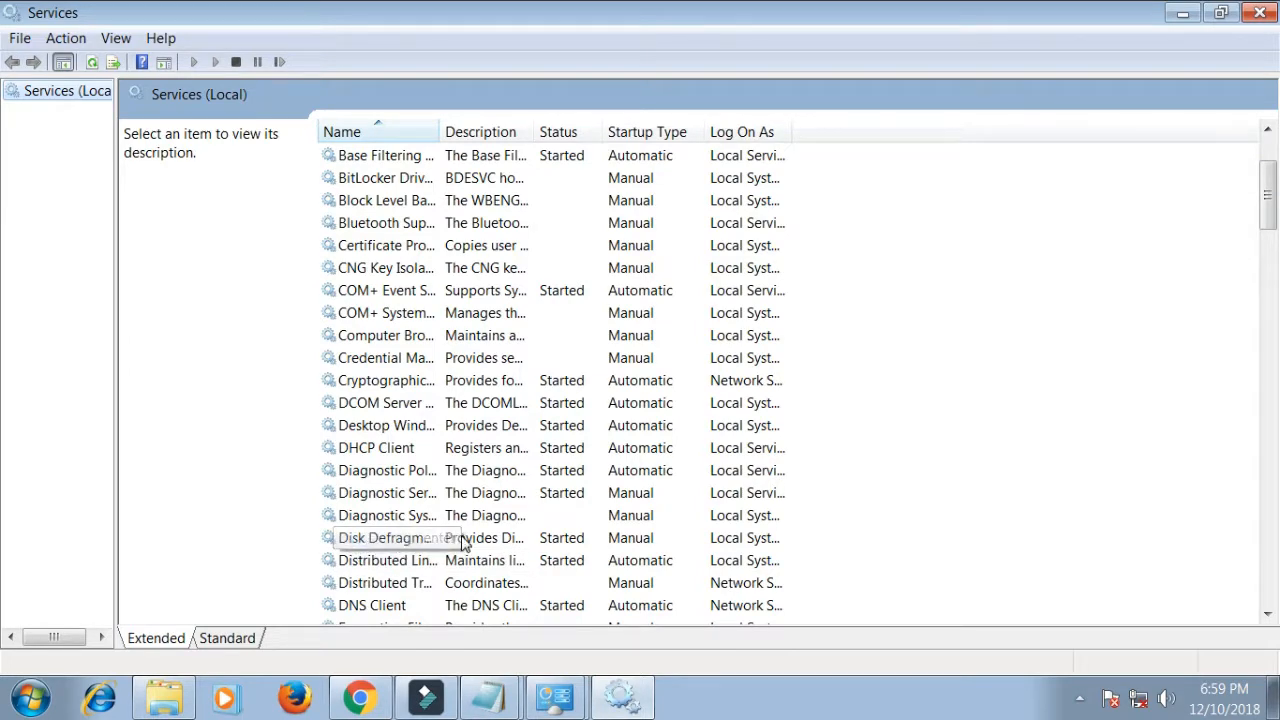
In Disk Defragmenter properties choose Startup type Disabled, stop the service and confirm with OK.
double_click(380, 538)
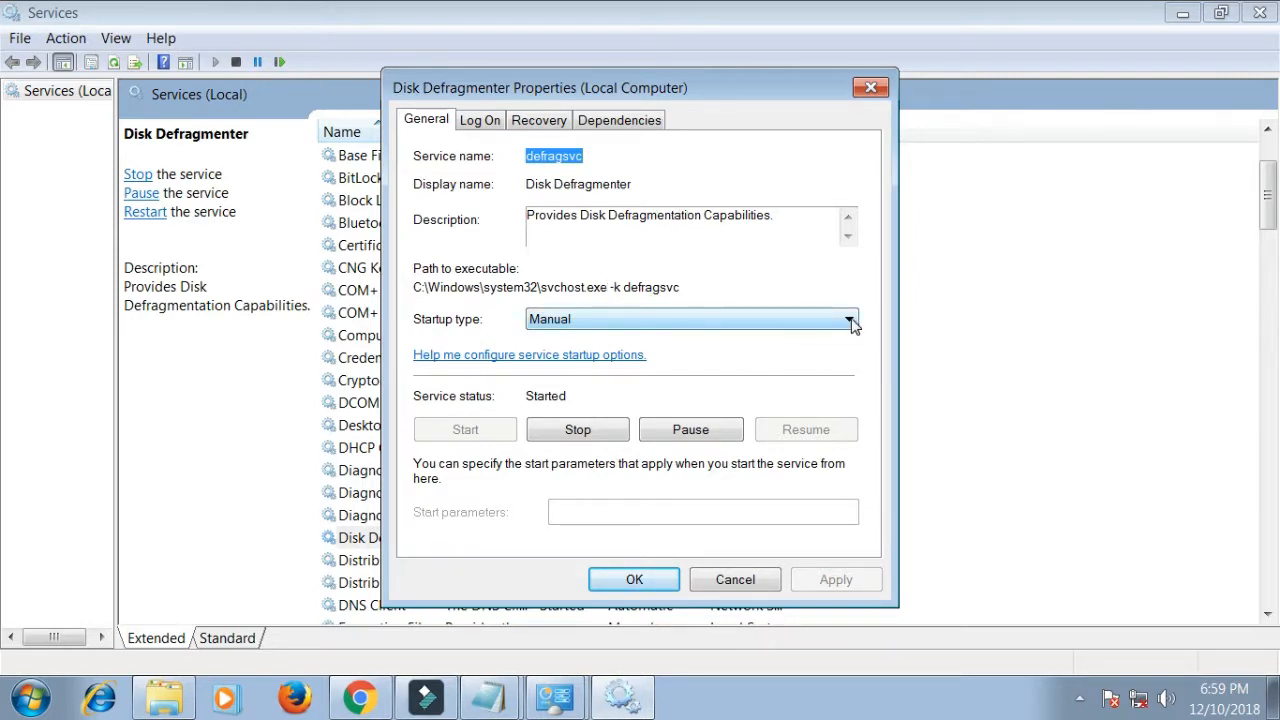
click(848, 318)
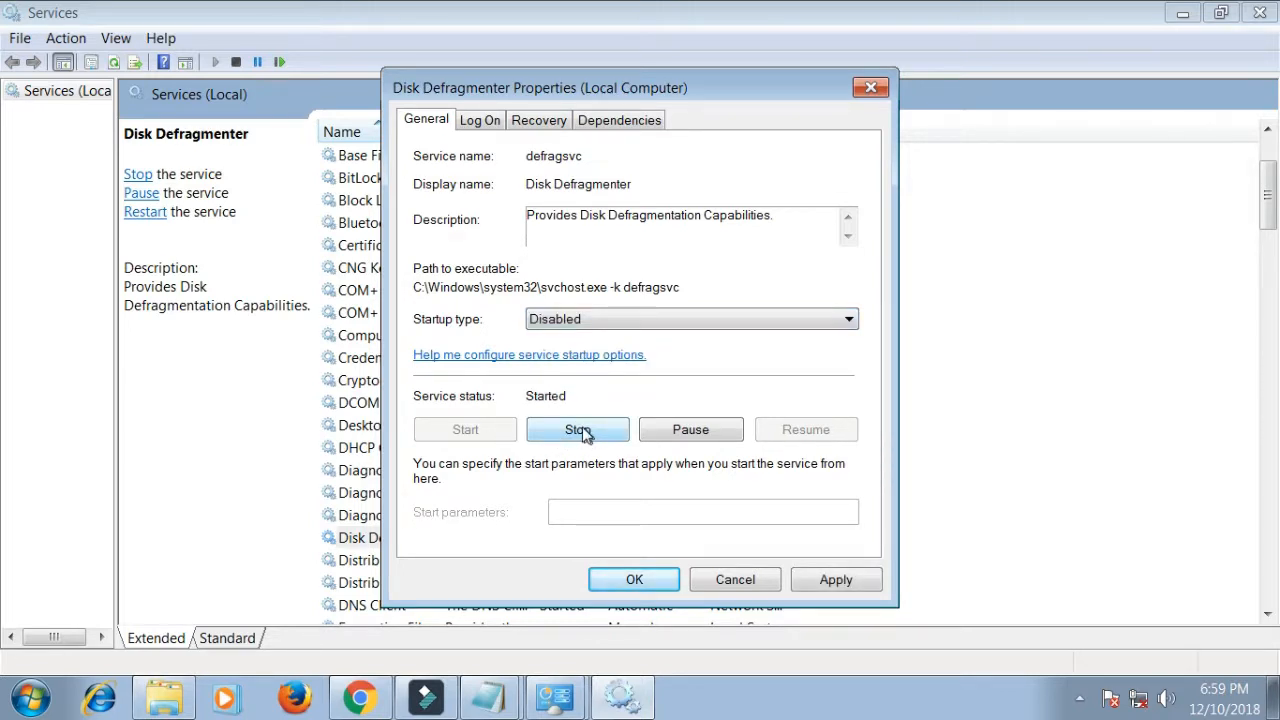
click(576, 428)
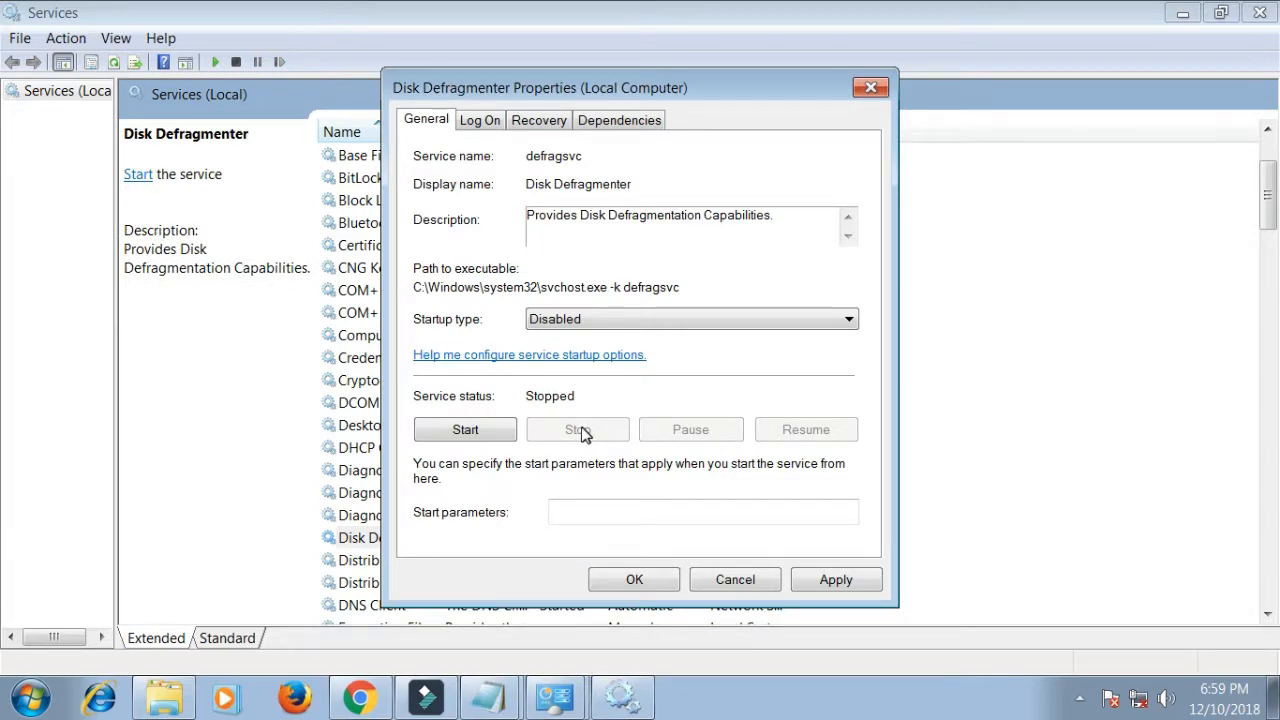
click(734, 580)
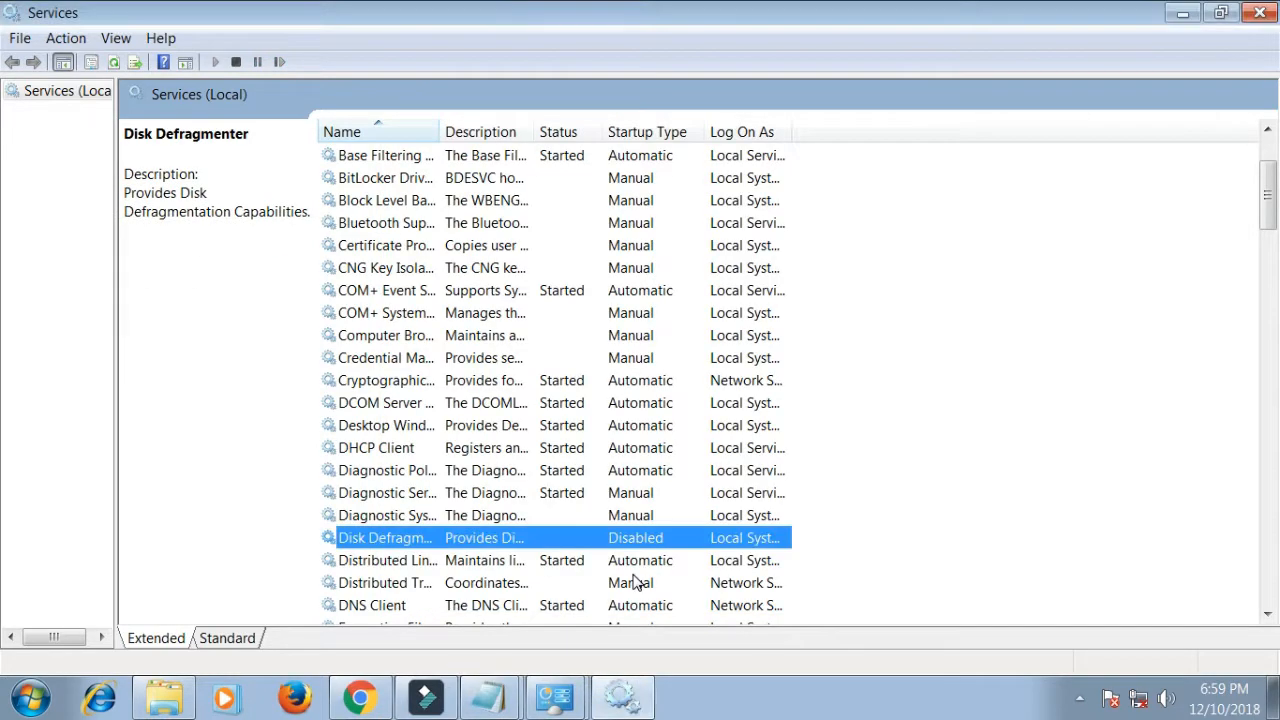
mouse_move(1260, 12)
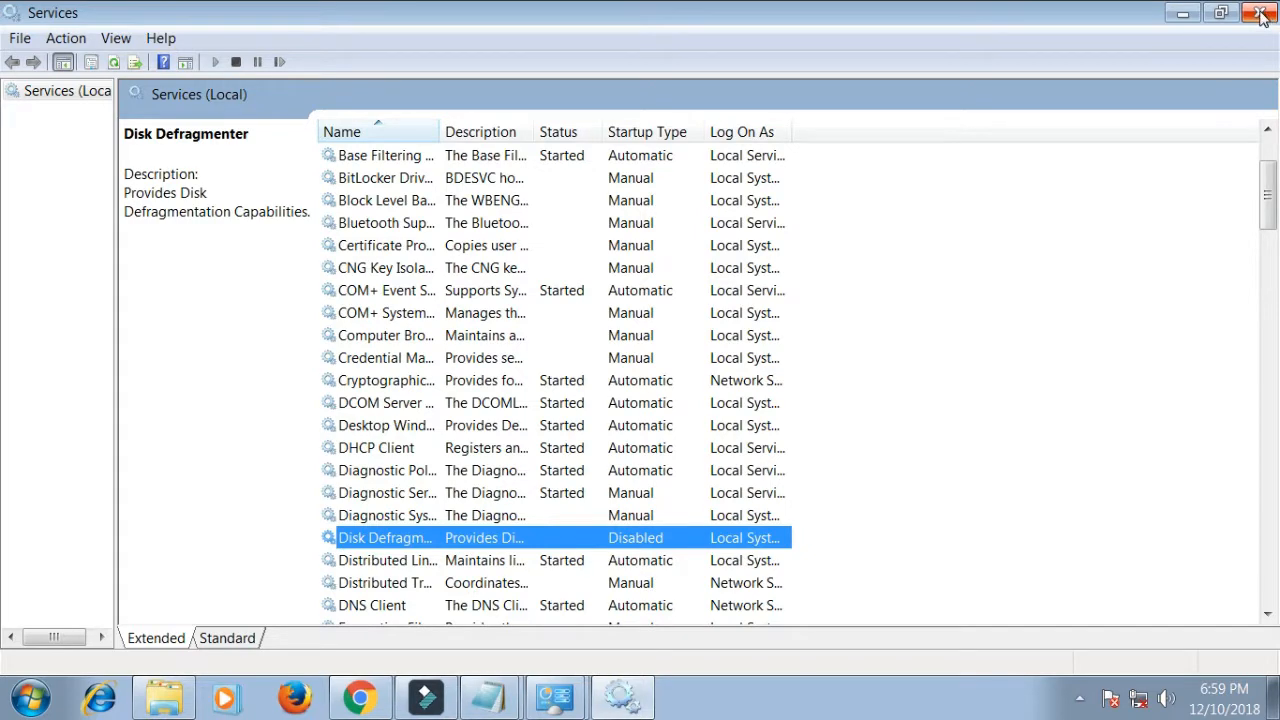
Close the Services and Administrative Tools windows and refresh the desktop.
click(1260, 12)
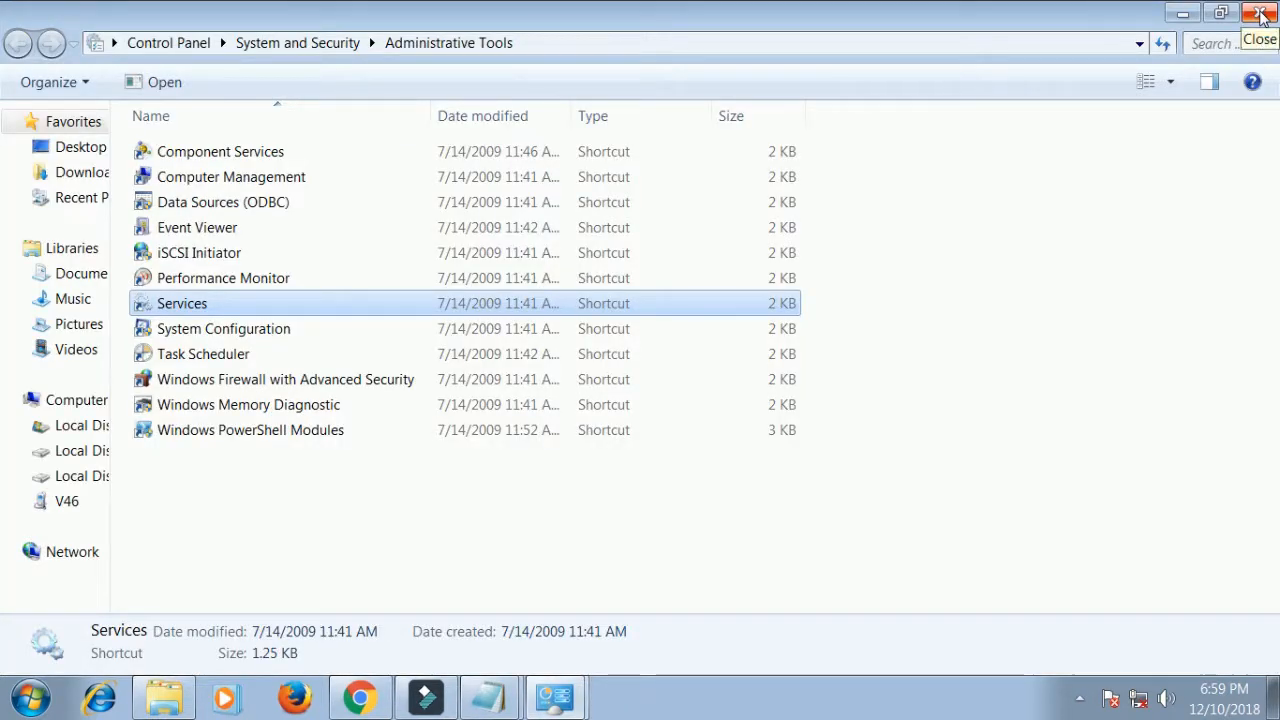
click(1260, 12)
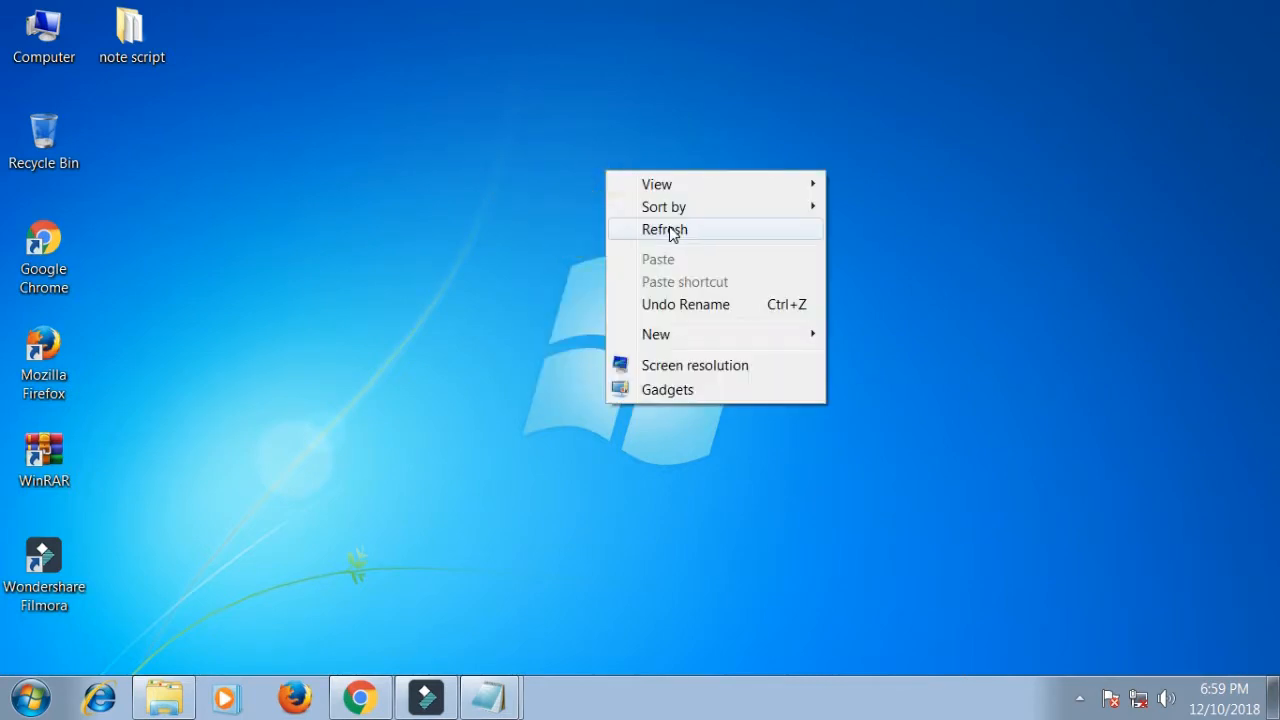
click(664, 228)
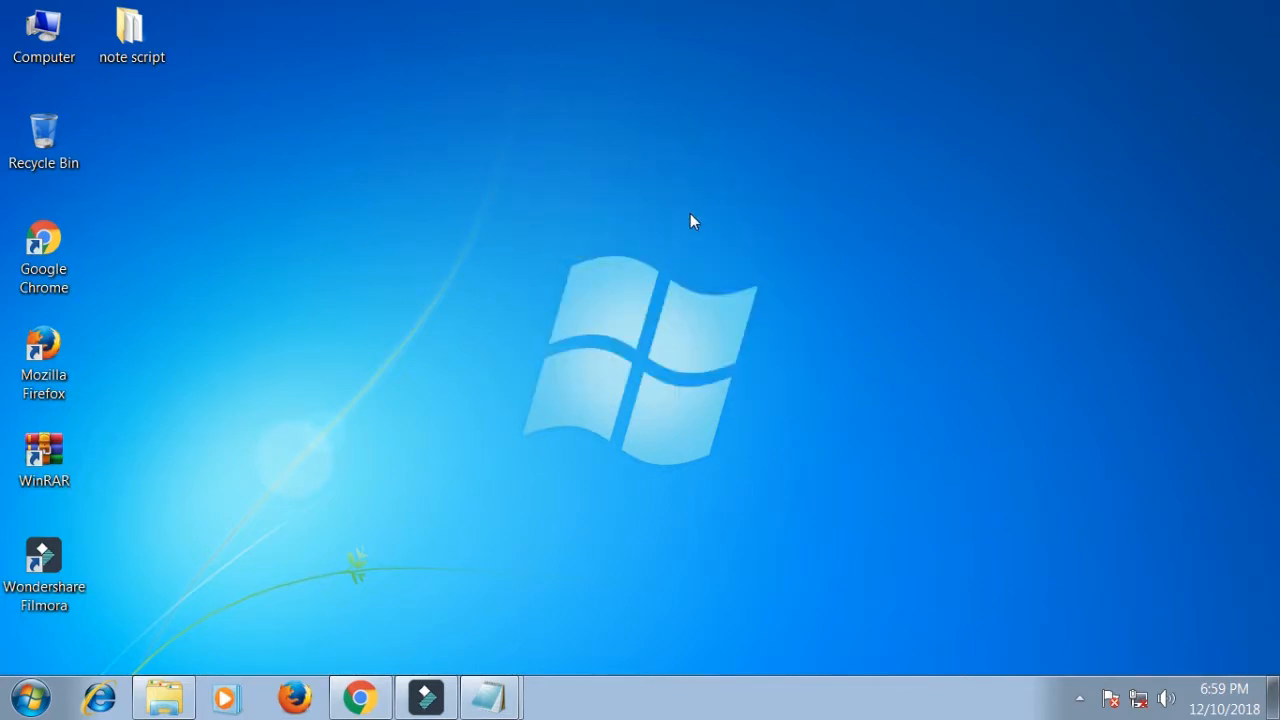
mouse_move(744, 278)
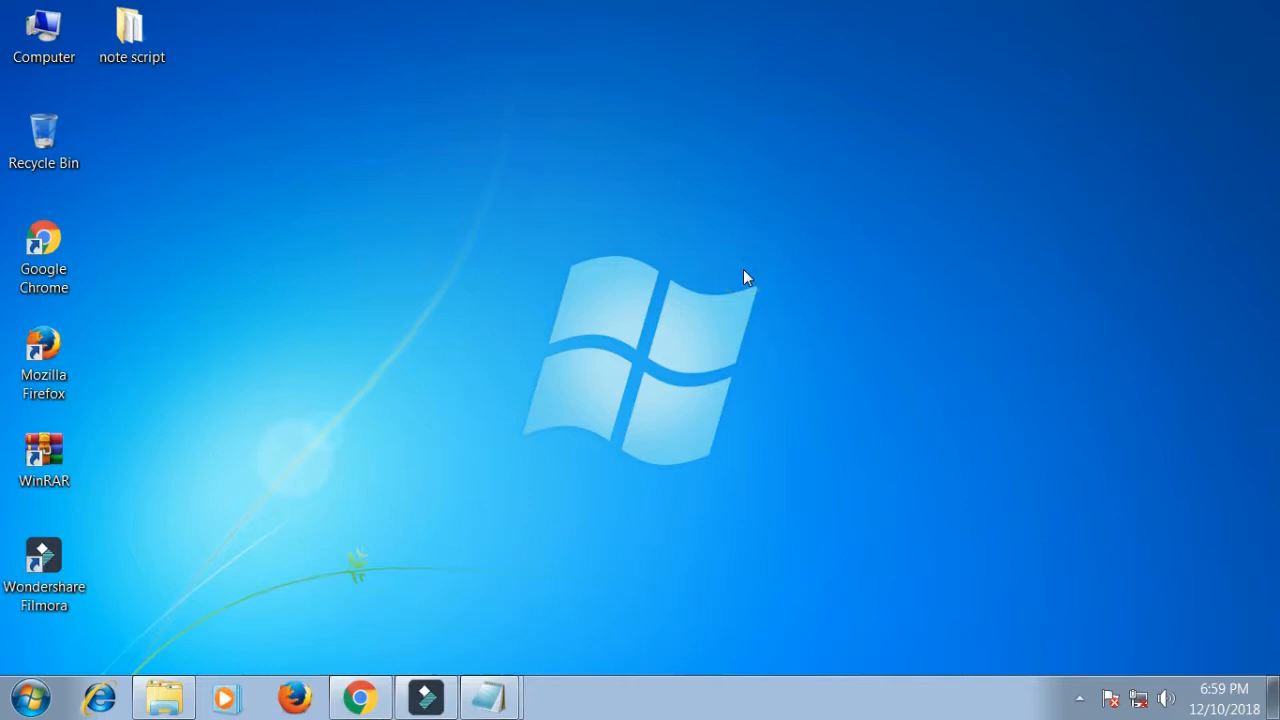